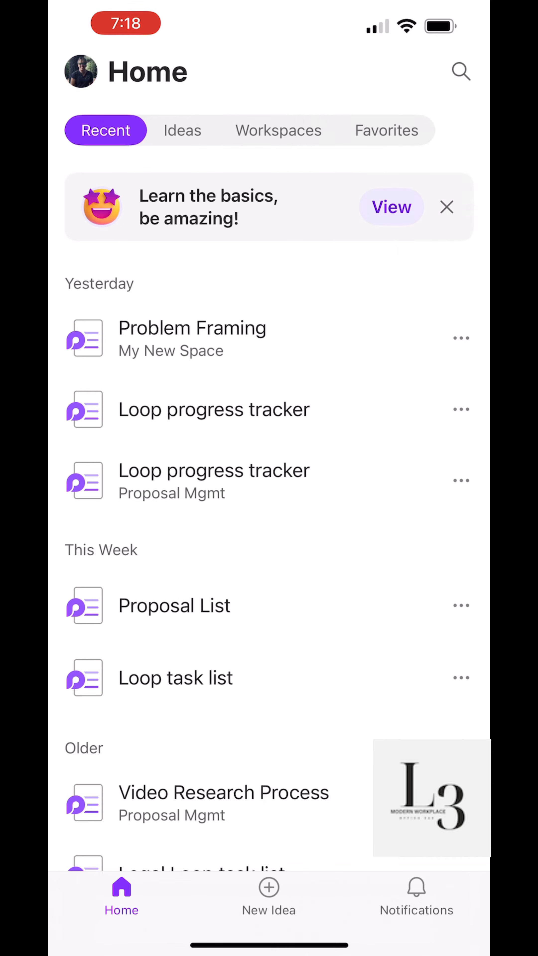
Step: Start a new private idea, cancel it, glance at notifications and return Home
{"action": "left_click", "coordinate": [268, 894]}
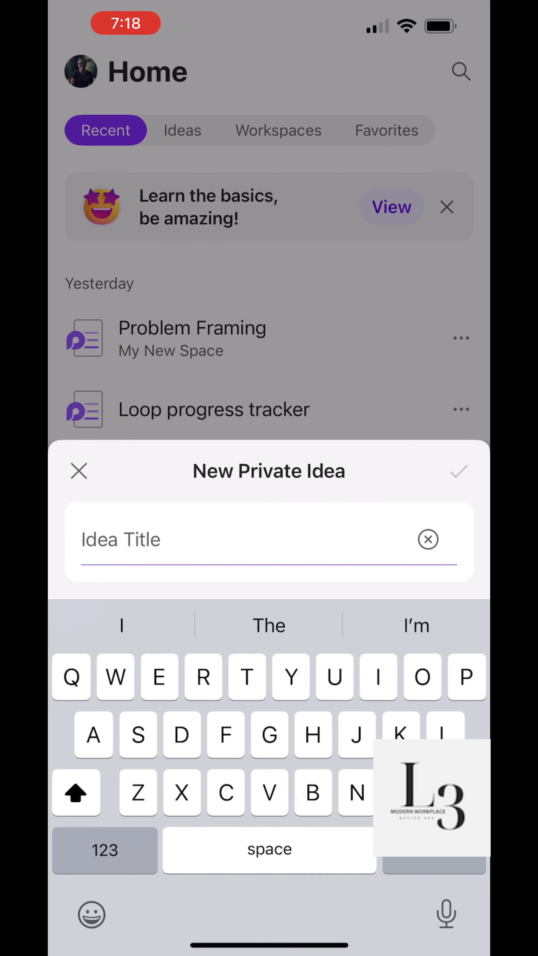
{"action": "left_click", "coordinate": [78, 471]}
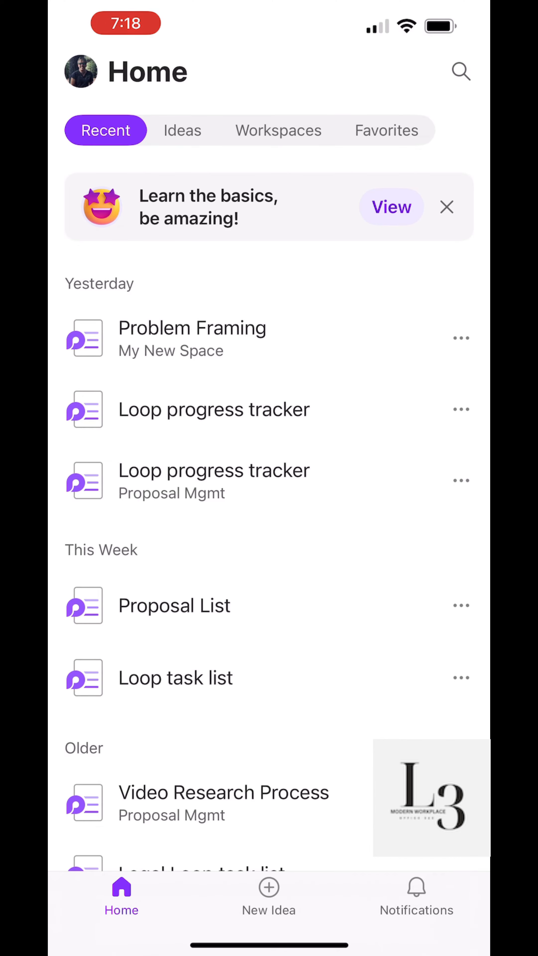
{"action": "left_click", "coordinate": [416, 897]}
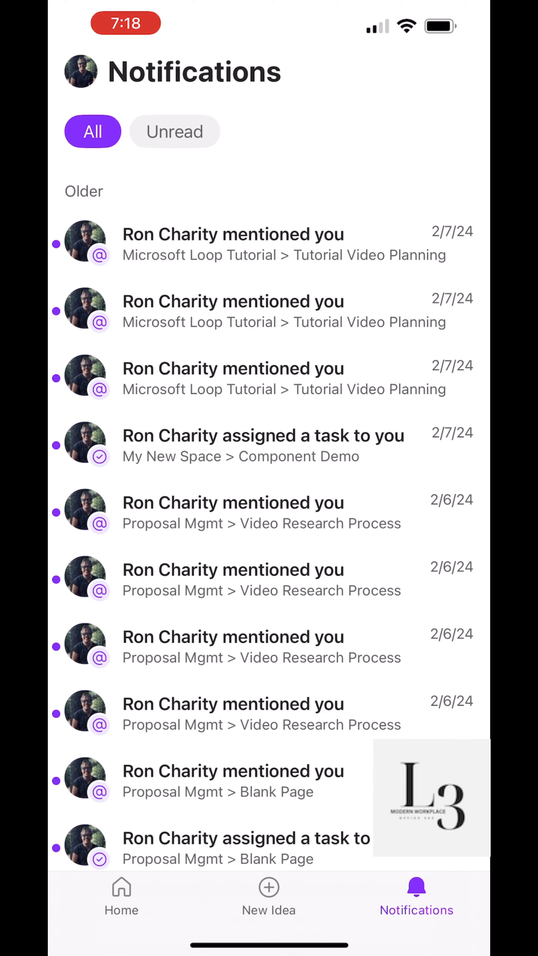
{"action": "left_click", "coordinate": [120, 897]}
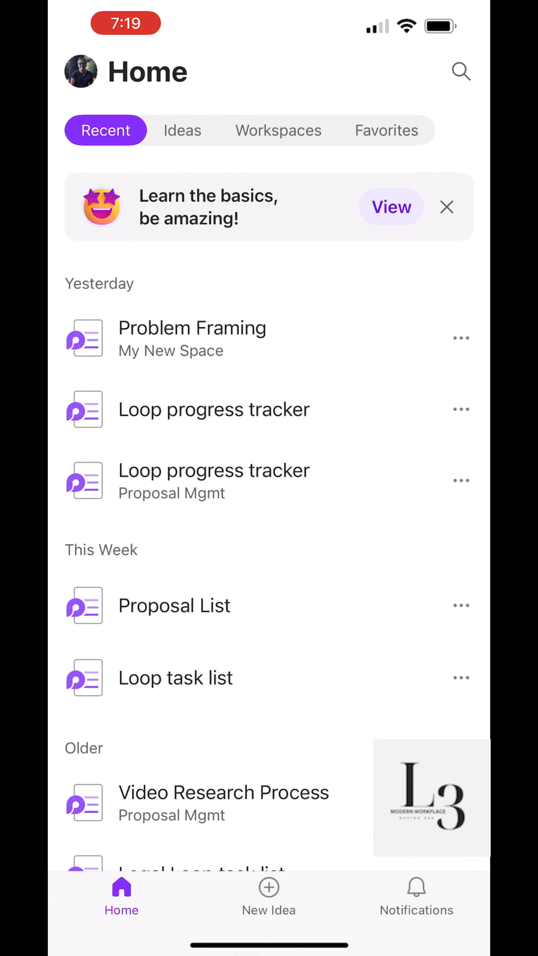
Step: Browse the Workspaces and Favorites lists and open the Problem Framing page
{"action": "left_click", "coordinate": [277, 130]}
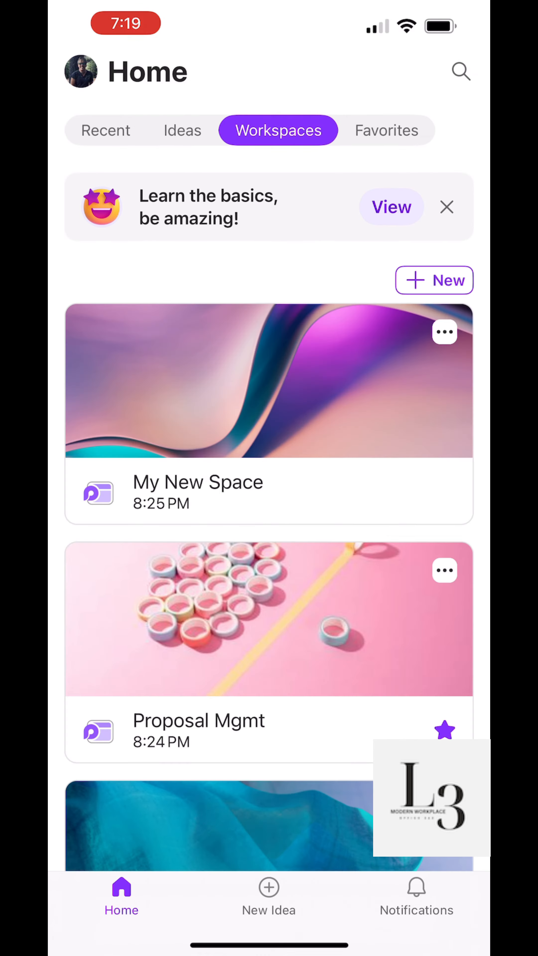
{"action": "left_click", "coordinate": [385, 130]}
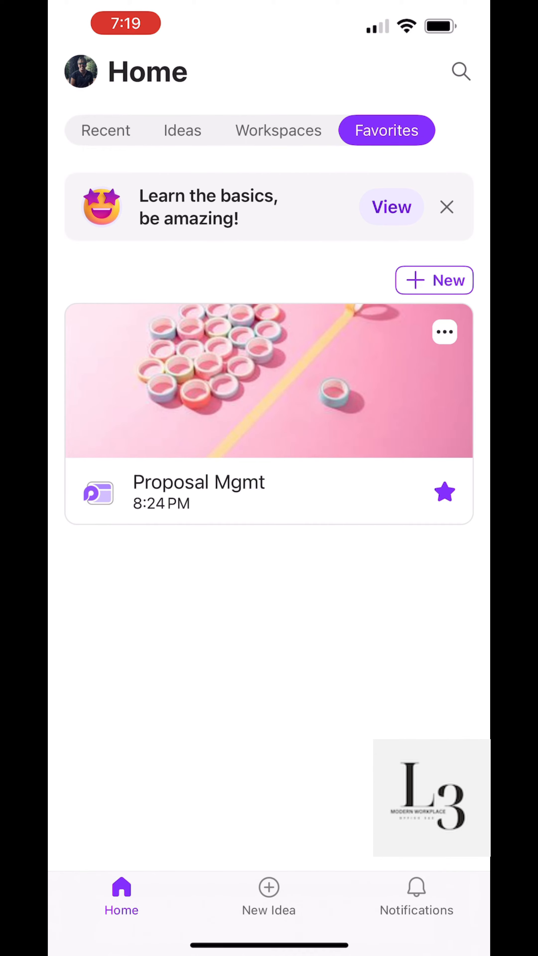
{"action": "left_click", "coordinate": [106, 130]}
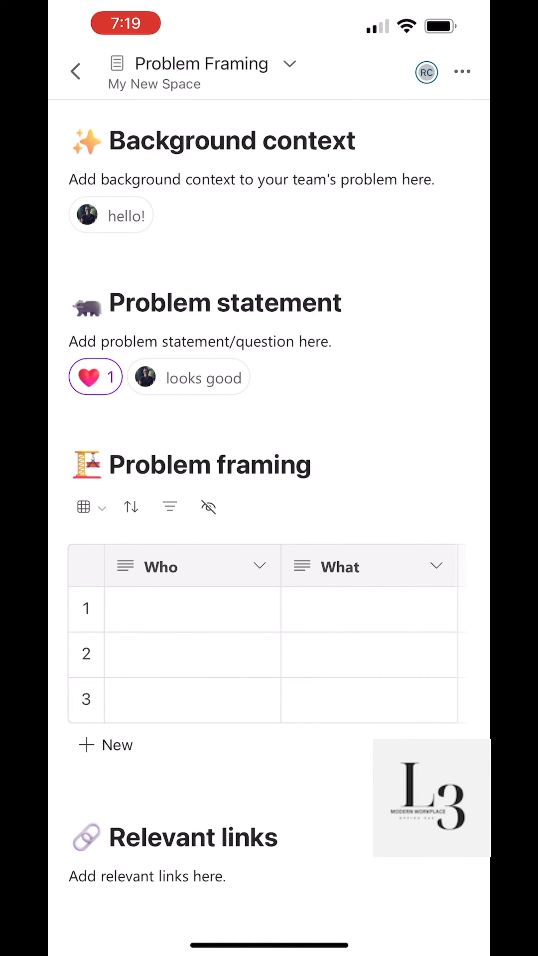
Step: Check the sort and filter options on the Peoposal Process table, then go back Home
{"action": "left_click", "coordinate": [76, 71]}
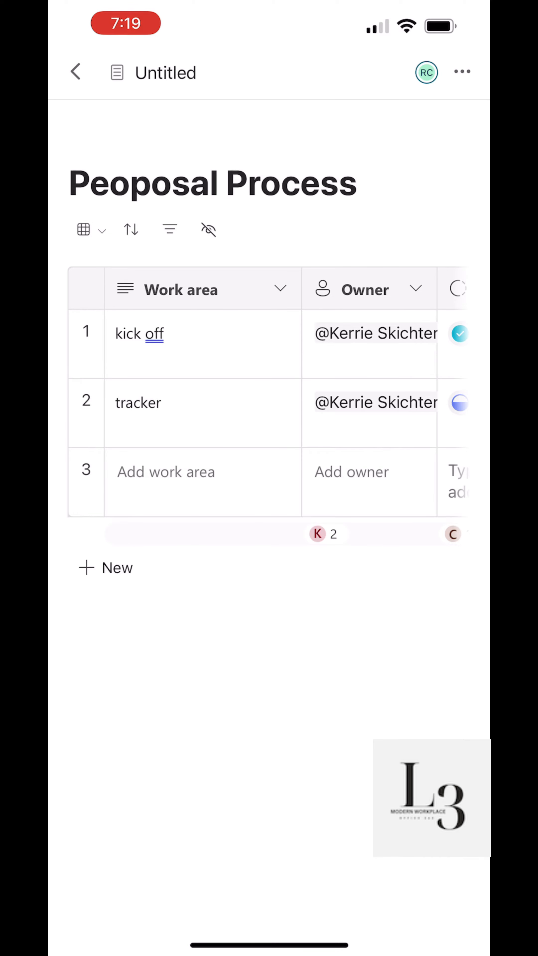
{"action": "left_click", "coordinate": [131, 230]}
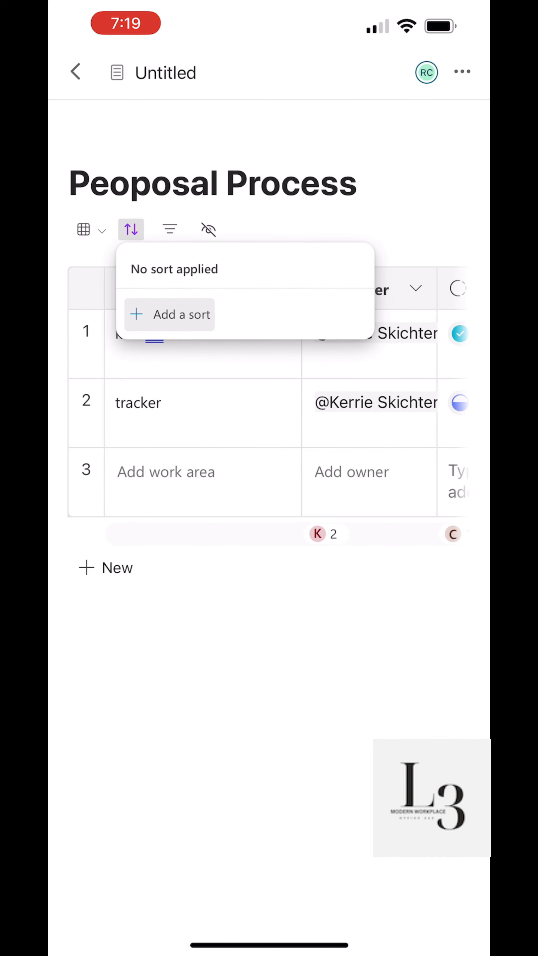
{"action": "left_click", "coordinate": [169, 229]}
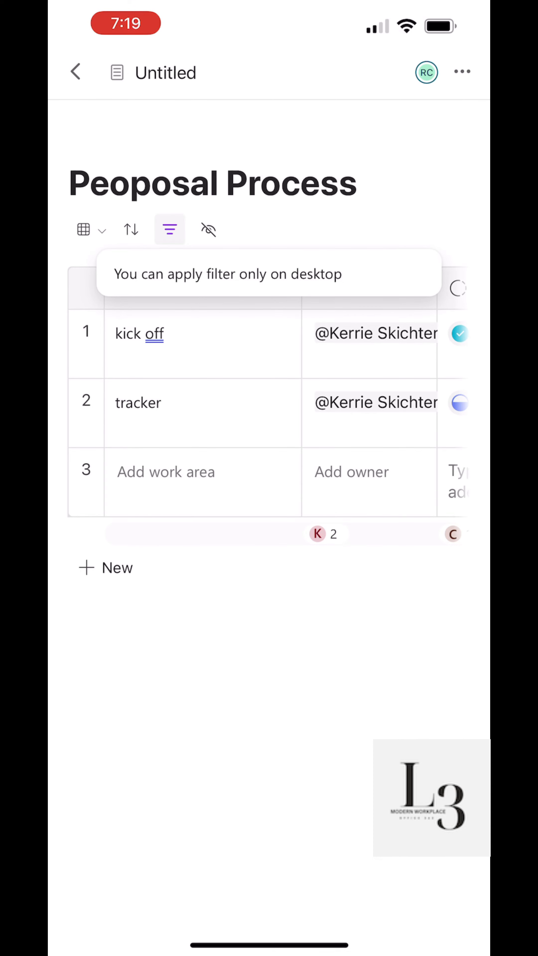
{"action": "left_click", "coordinate": [461, 72]}
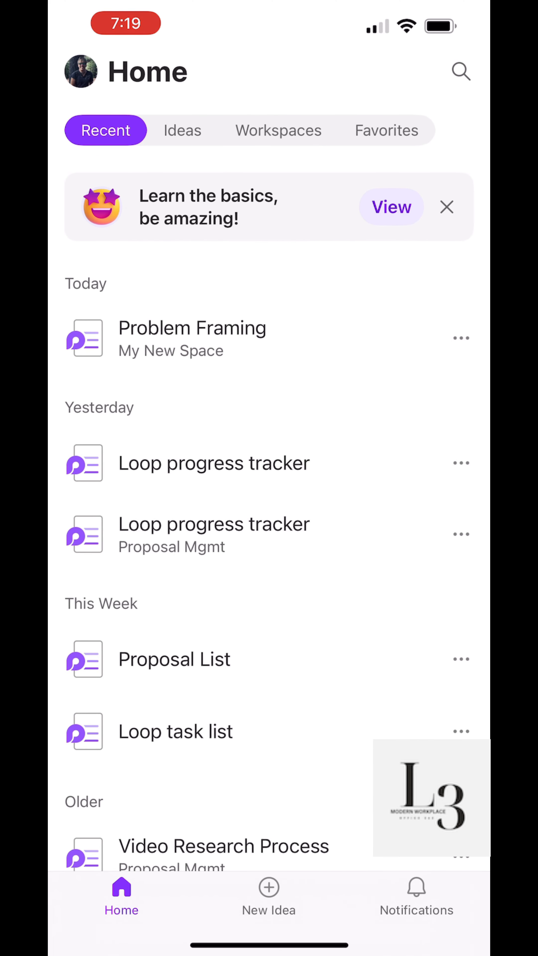
Step: View the Members list of My New Space from its ••• options, then close it
{"action": "left_click", "coordinate": [277, 130]}
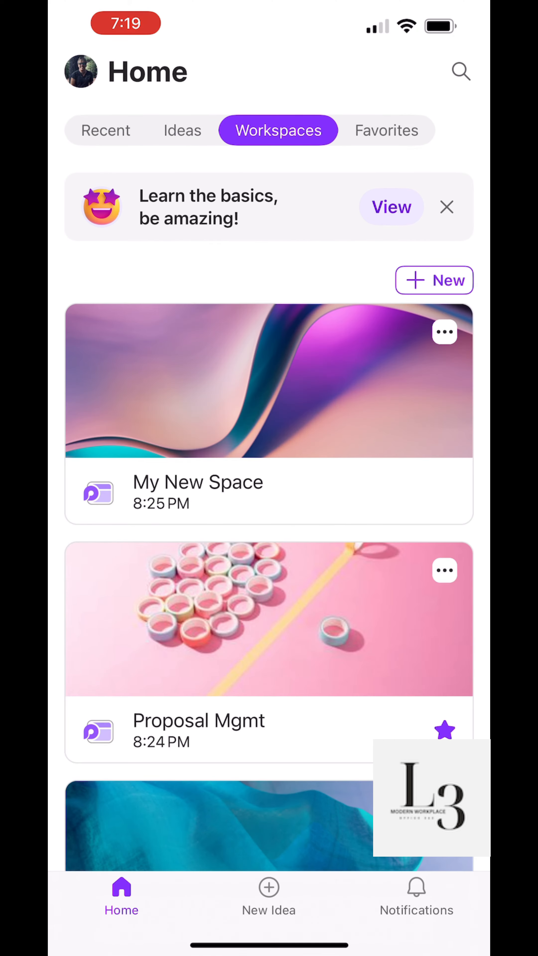
{"action": "left_click", "coordinate": [445, 332]}
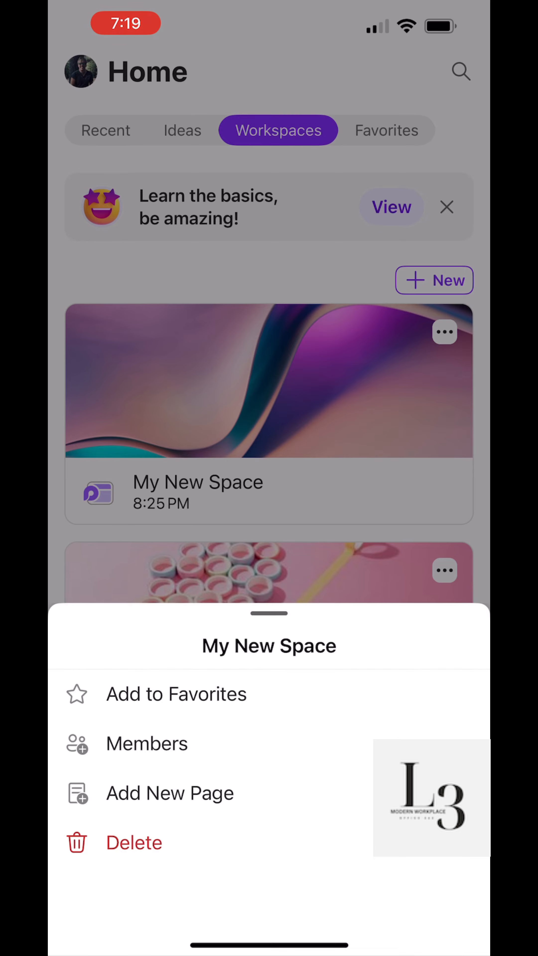
{"action": "left_click", "coordinate": [146, 744]}
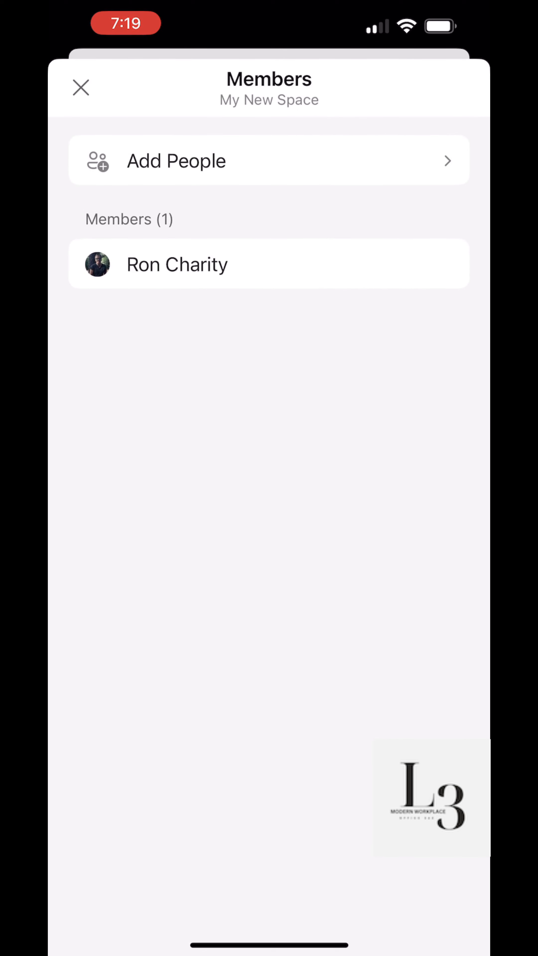
{"action": "left_click", "coordinate": [81, 87]}
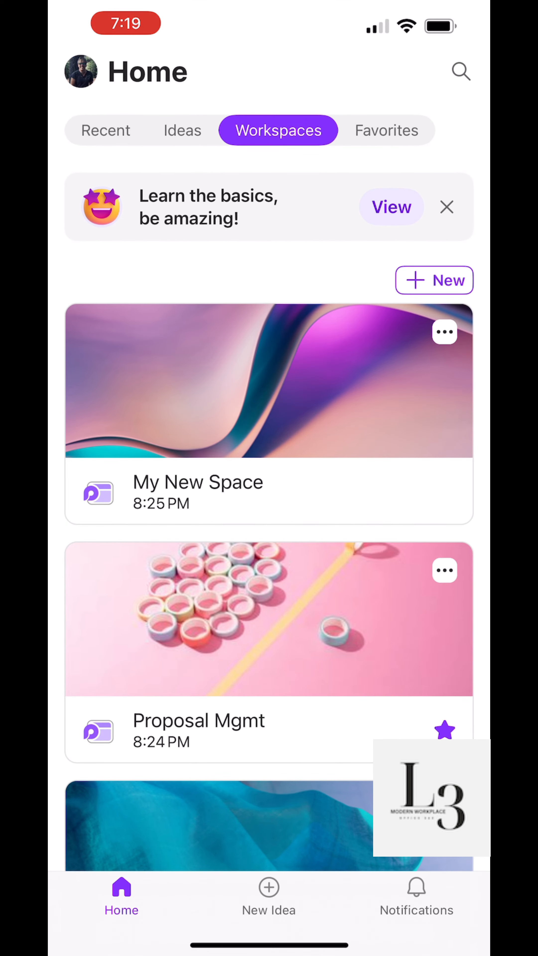
Step: Create a workspace named 'New space' and leave its untitled page for Home
{"action": "left_click", "coordinate": [434, 280]}
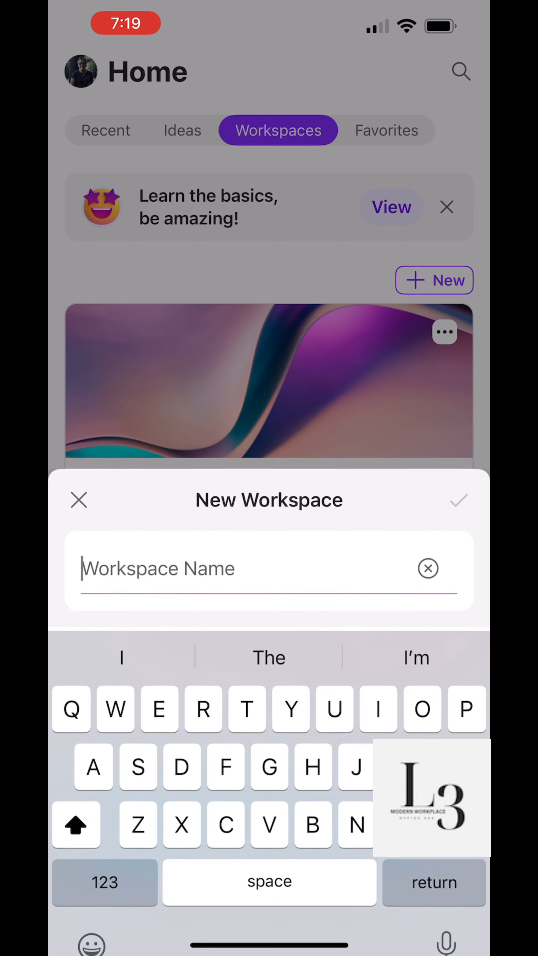
{"action": "type", "text": "New sp"}
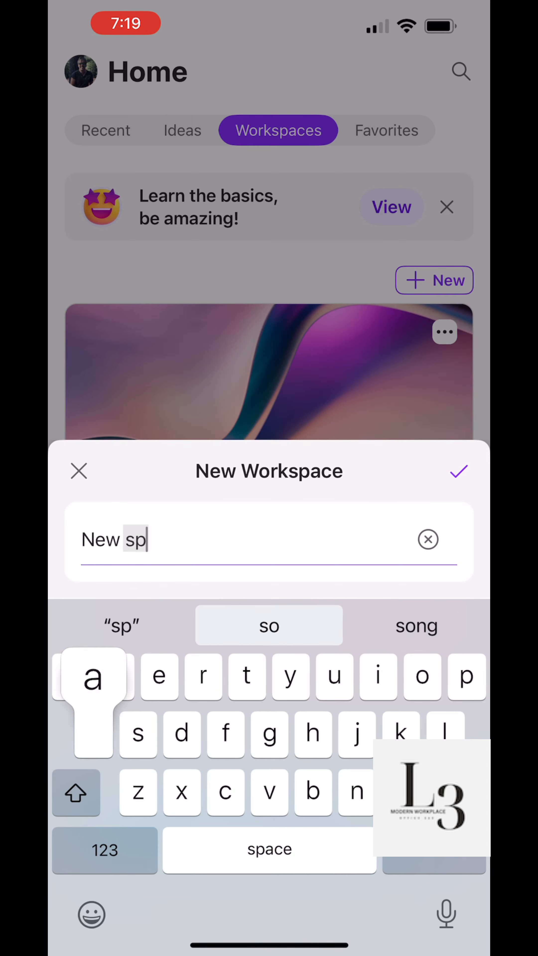
{"action": "type", "text": "ace"}
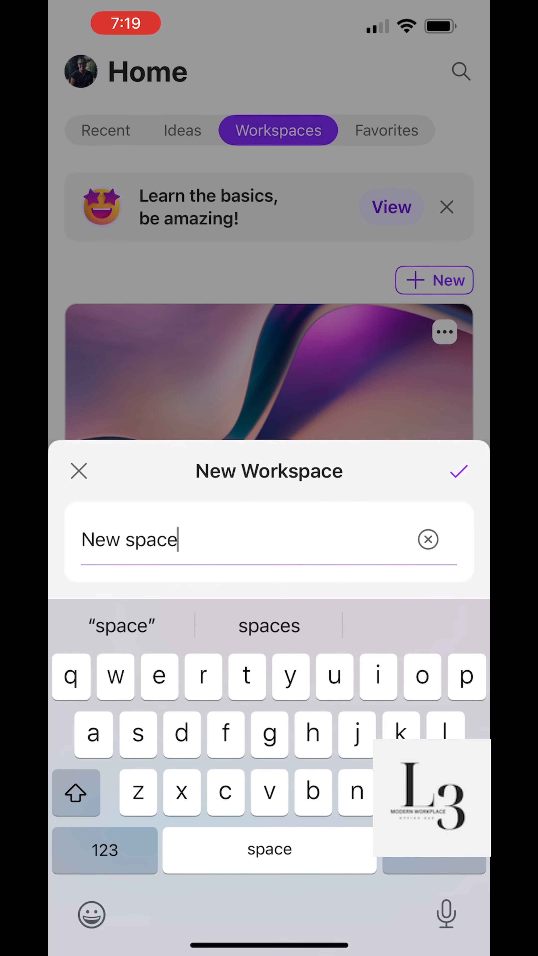
{"action": "left_click", "coordinate": [459, 471]}
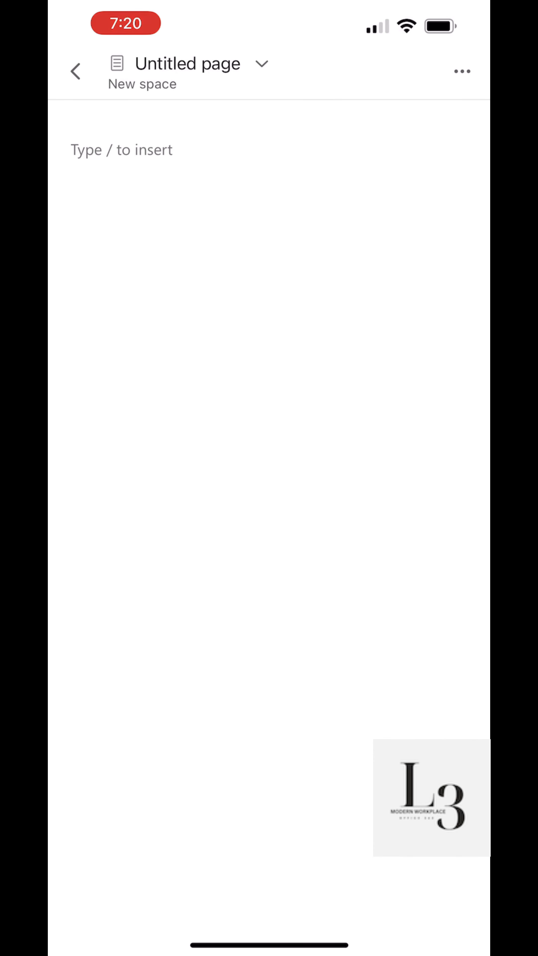
{"action": "left_click", "coordinate": [76, 72]}
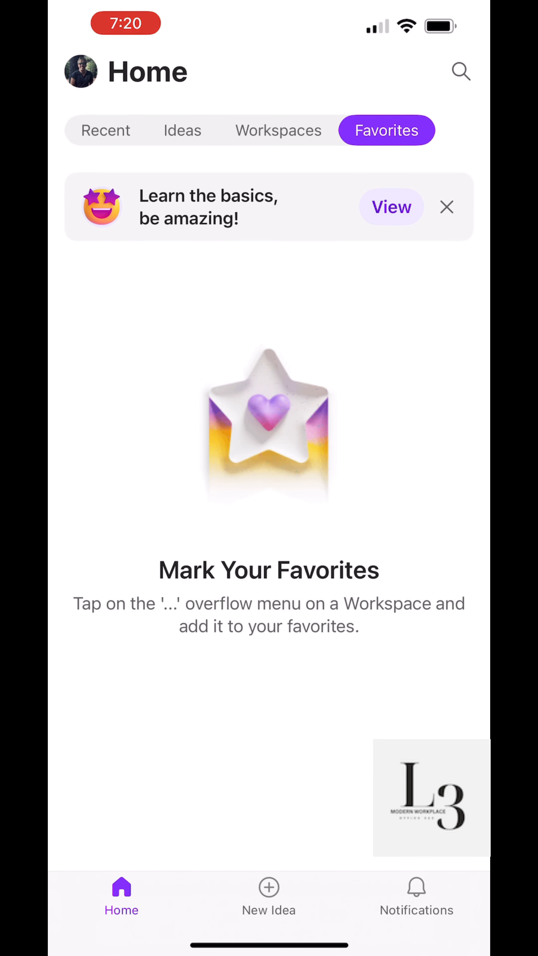
Step: Search for 'Progress' and open the first Loop progress tracker result
{"action": "left_click", "coordinate": [460, 71]}
{"action": "type", "text": "Progre"}
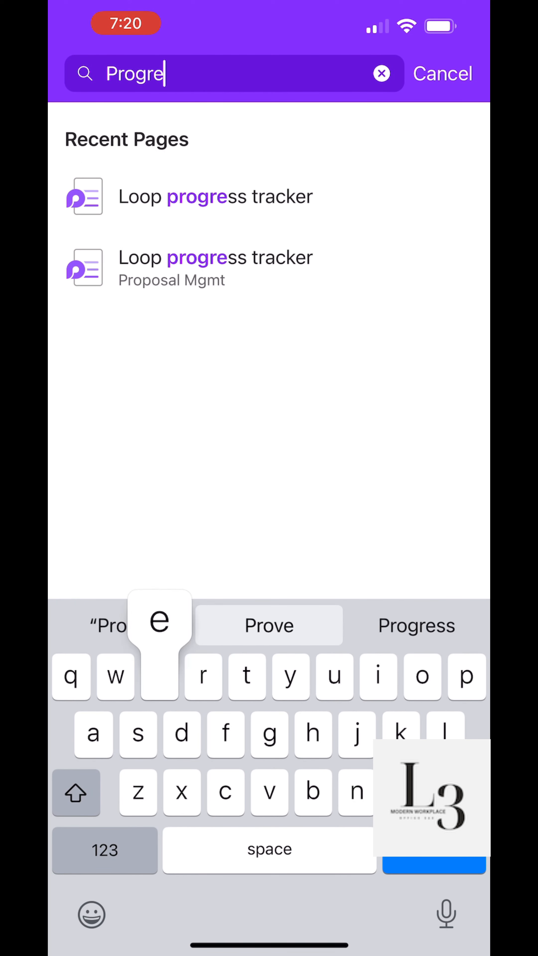
{"action": "type", "text": "ss"}
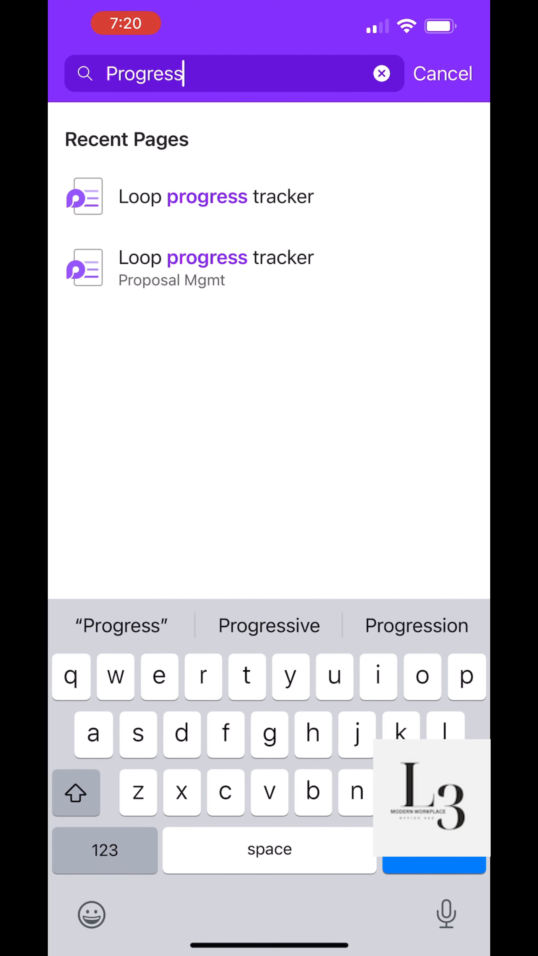
{"action": "left_click", "coordinate": [216, 196]}
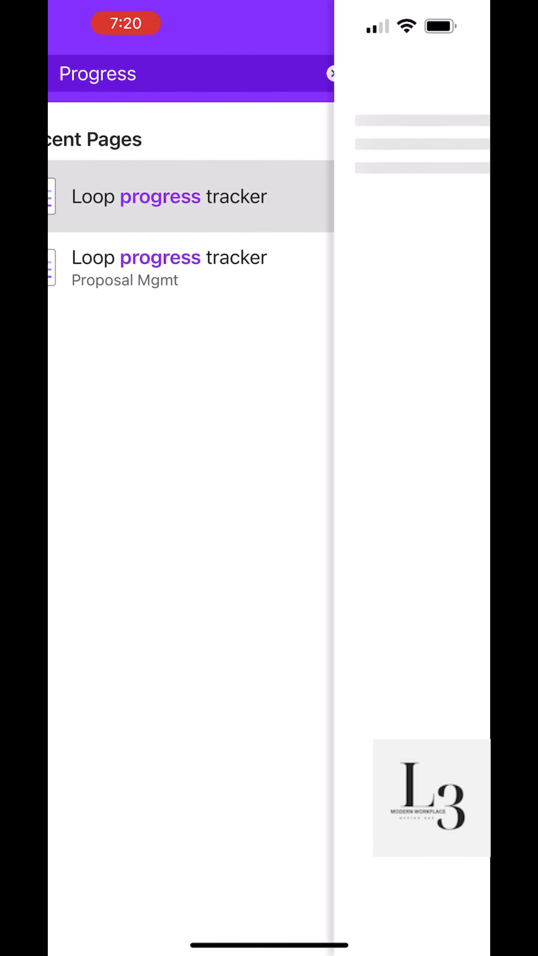